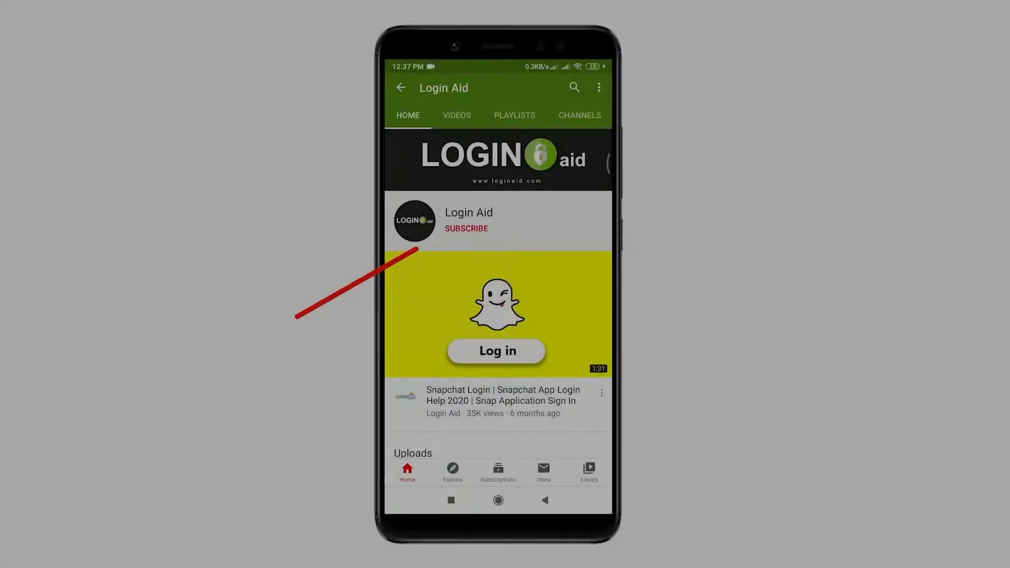
Reach the Google sign-in page for Gmail from a new browser tab via 'gmail'
left_click(466, 228)
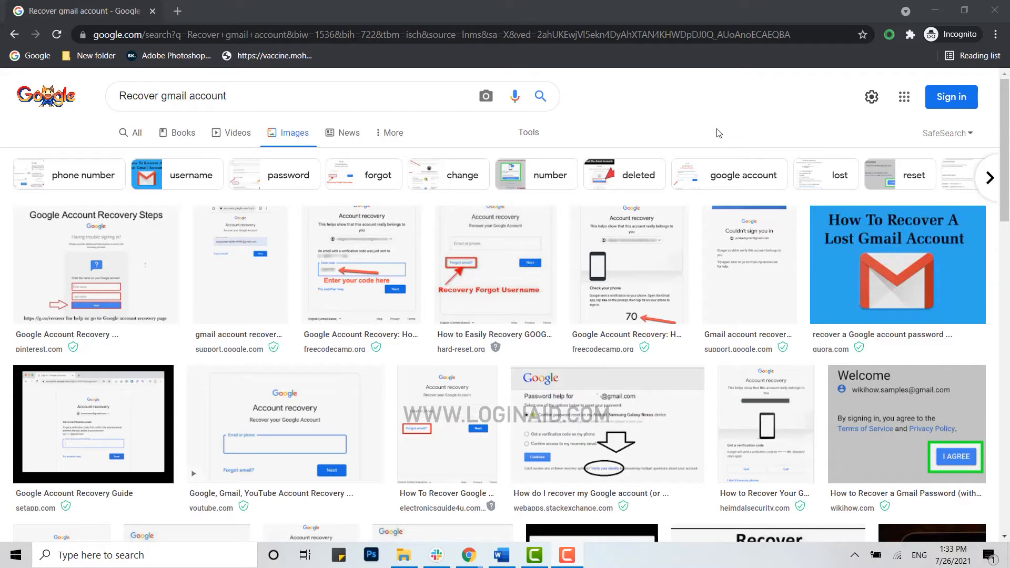
mouse_move(685, 117)
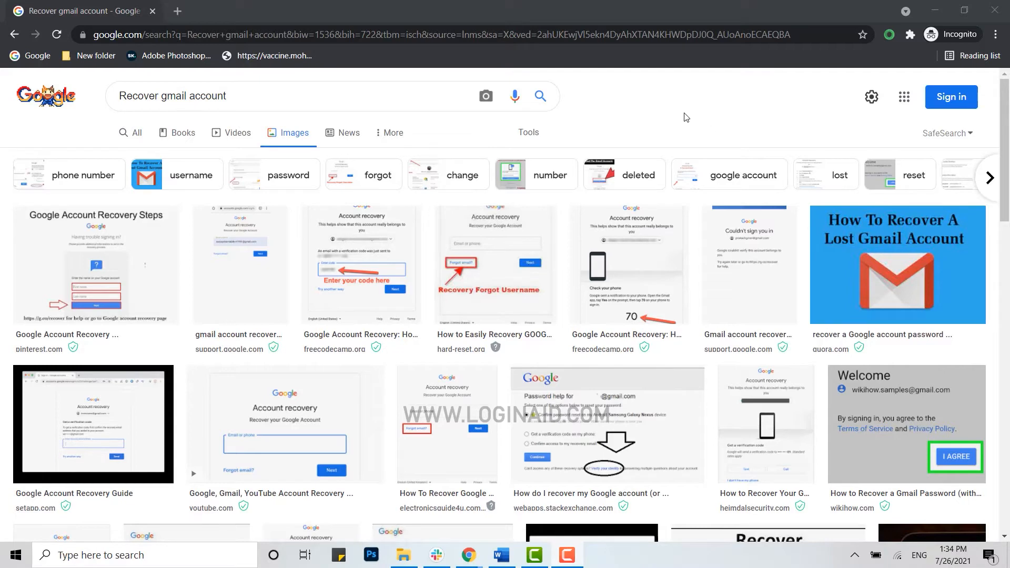
left_click(333, 10)
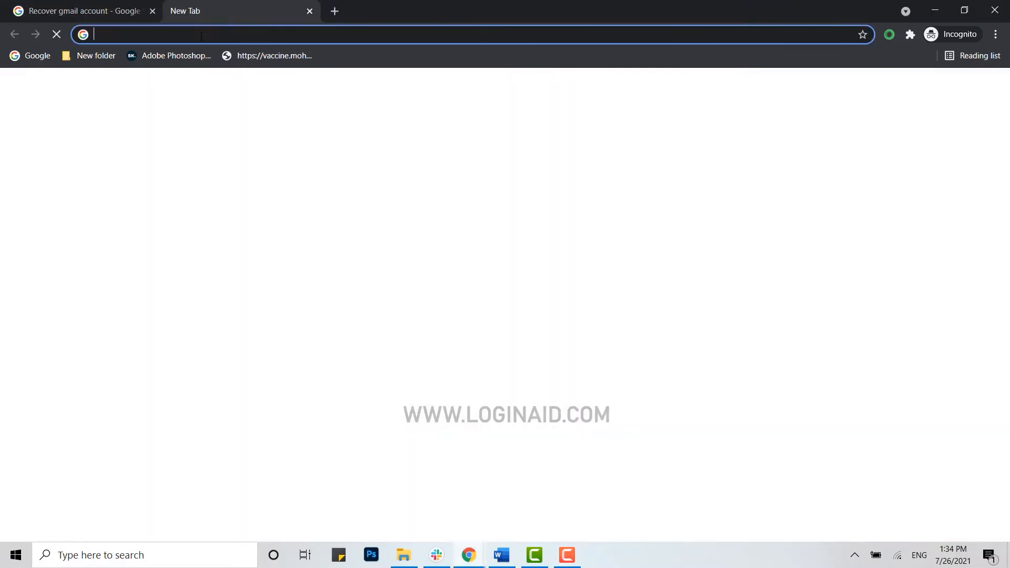
type("gmail/about/#")
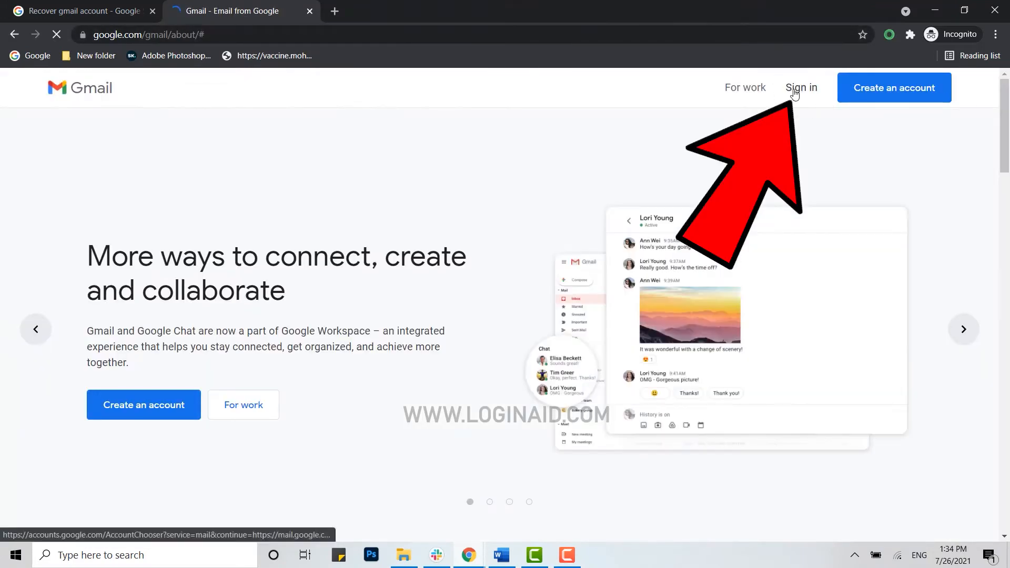
left_click(801, 87)
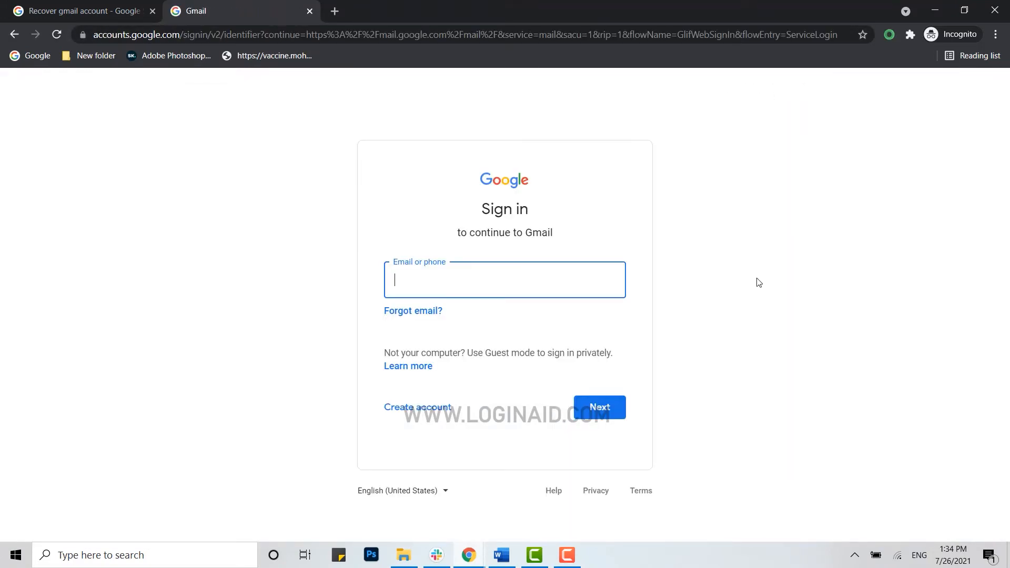
Start Forgot email recovery and submit the recovery phone number
left_click(413, 310)
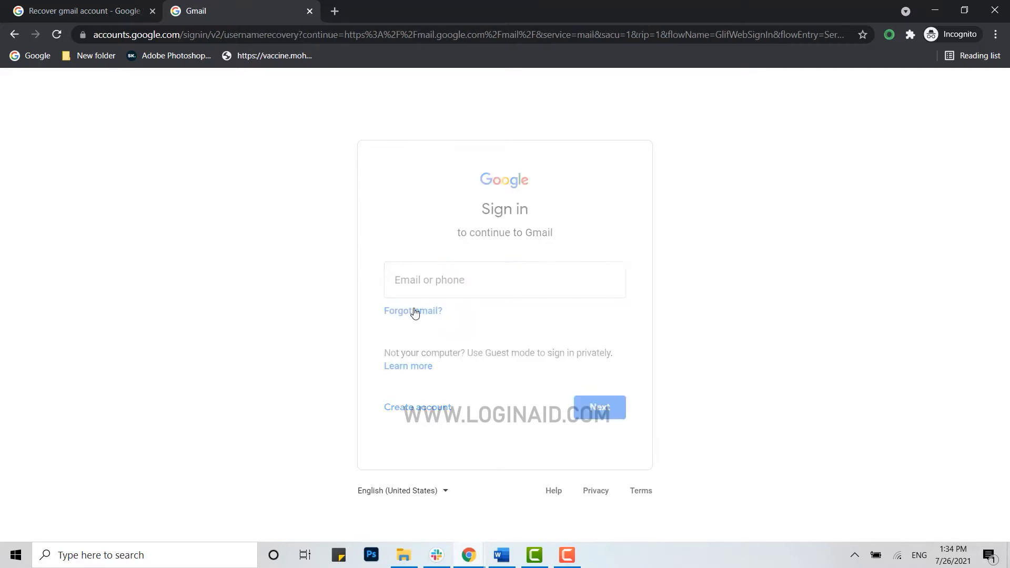
left_click(413, 310)
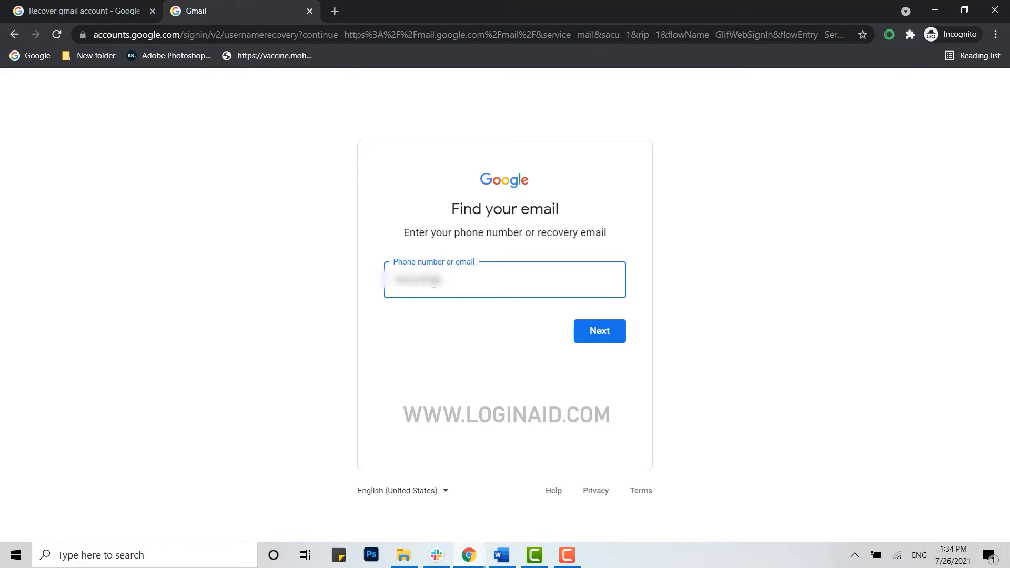
left_click(599, 330)
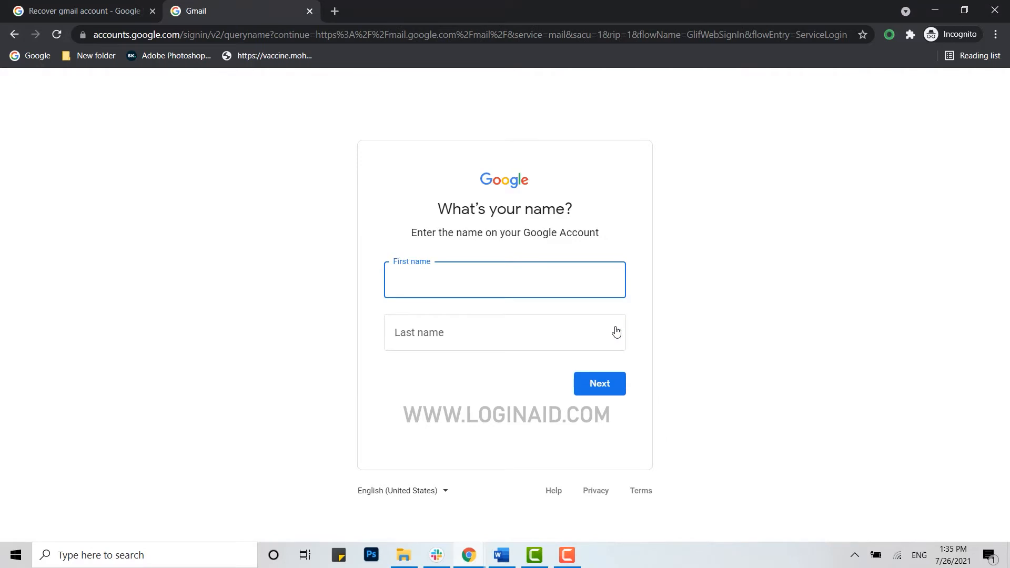
type("Alexa")
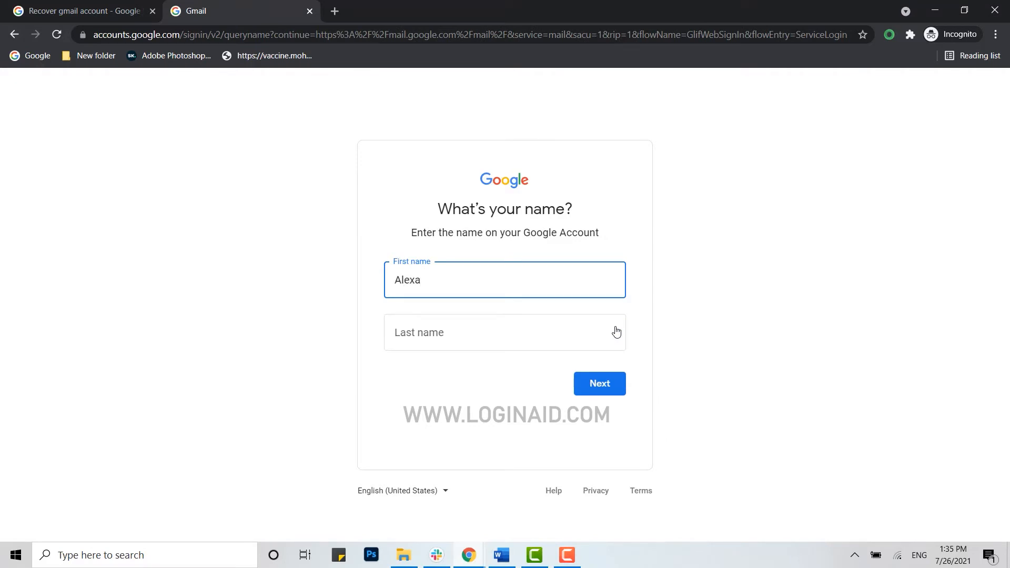
type("Blak")
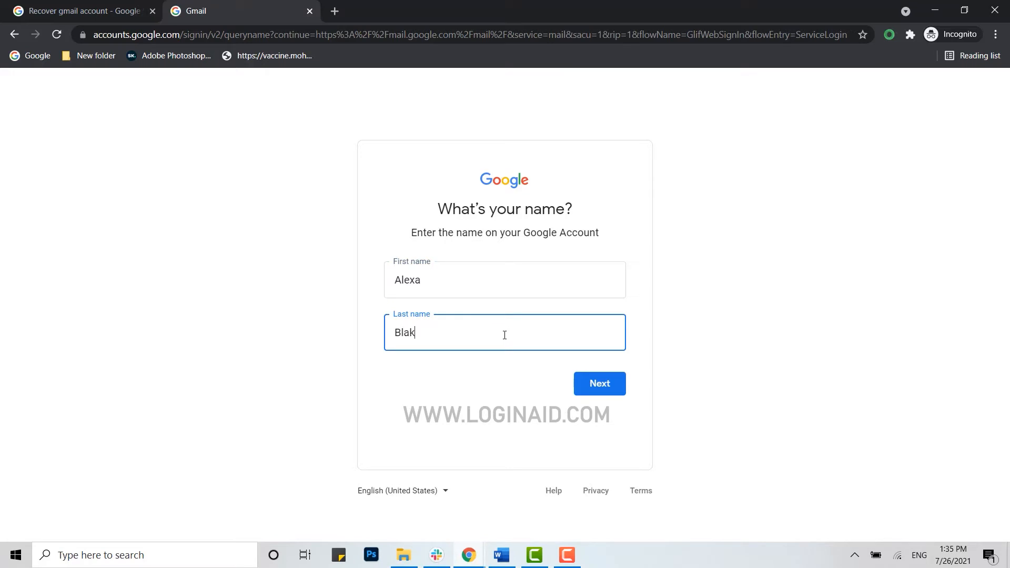
left_click(598, 383)
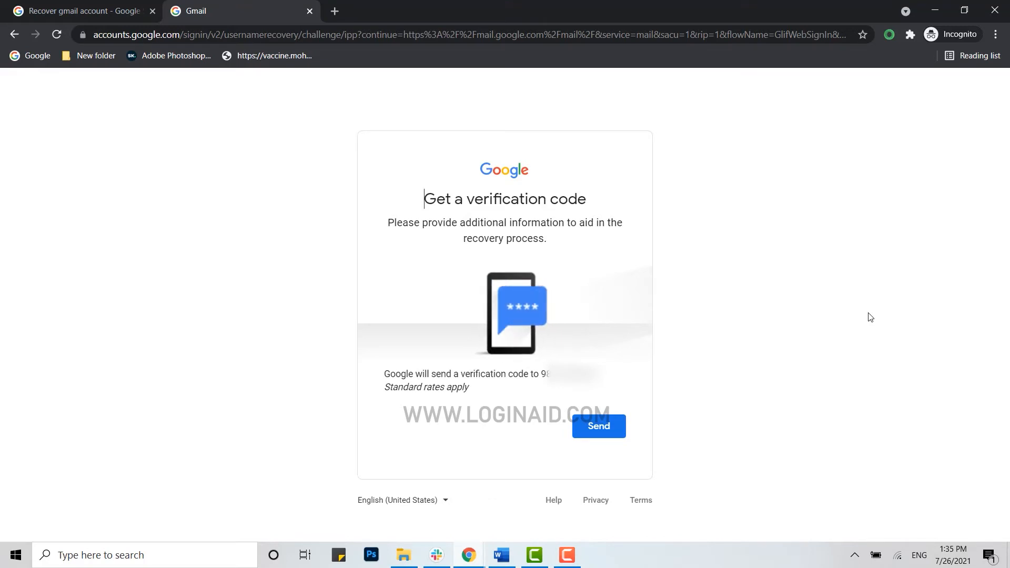
Have a verification code texted, enter it and submit so the recovered account is offered
left_click(598, 427)
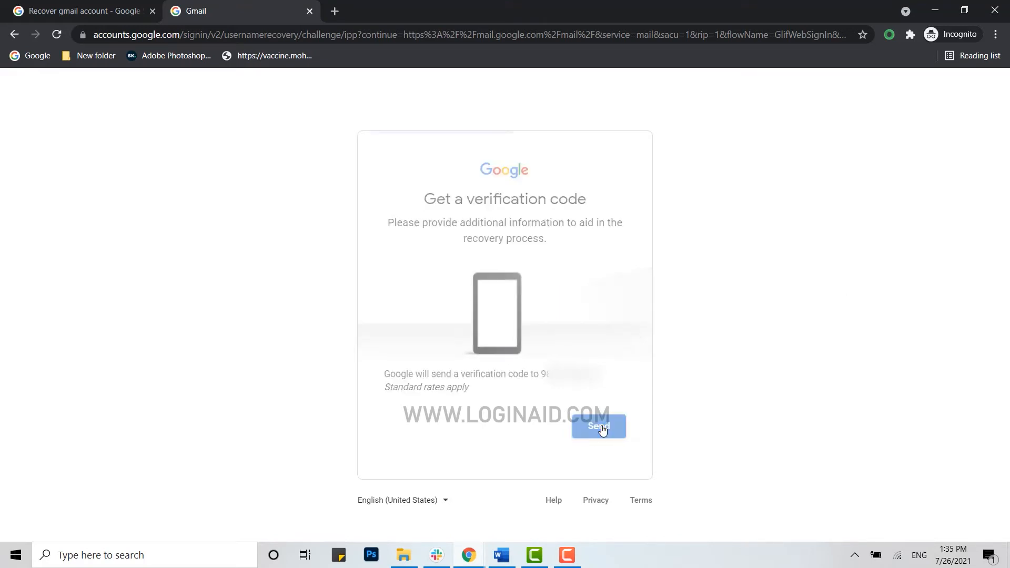
left_click(597, 426)
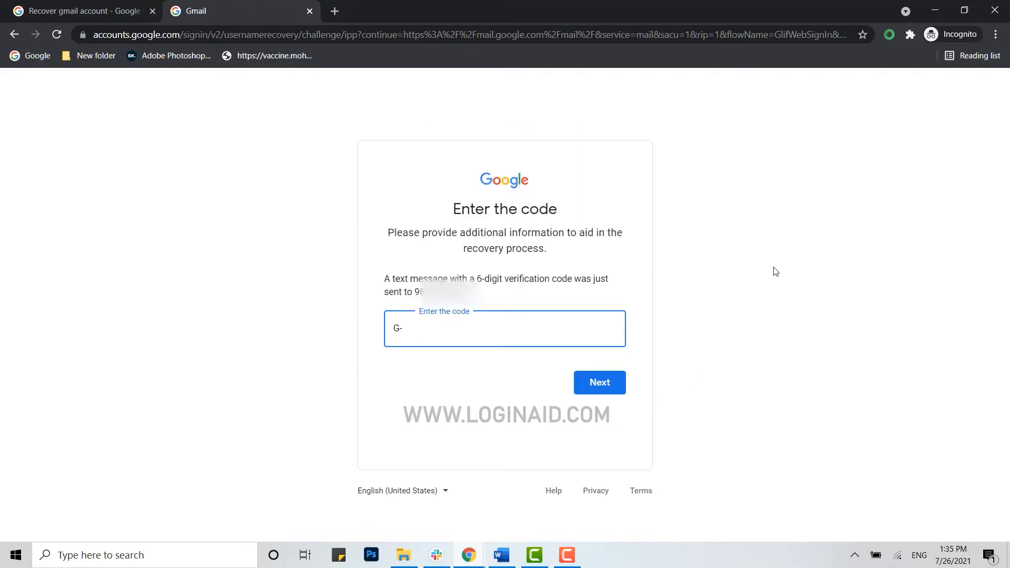
mouse_move(466, 332)
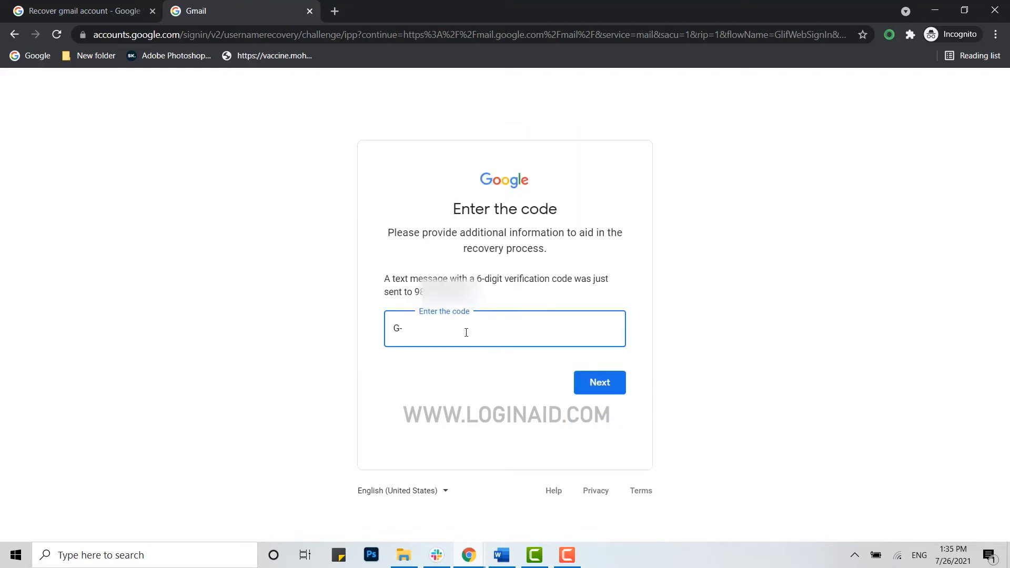
type("08")
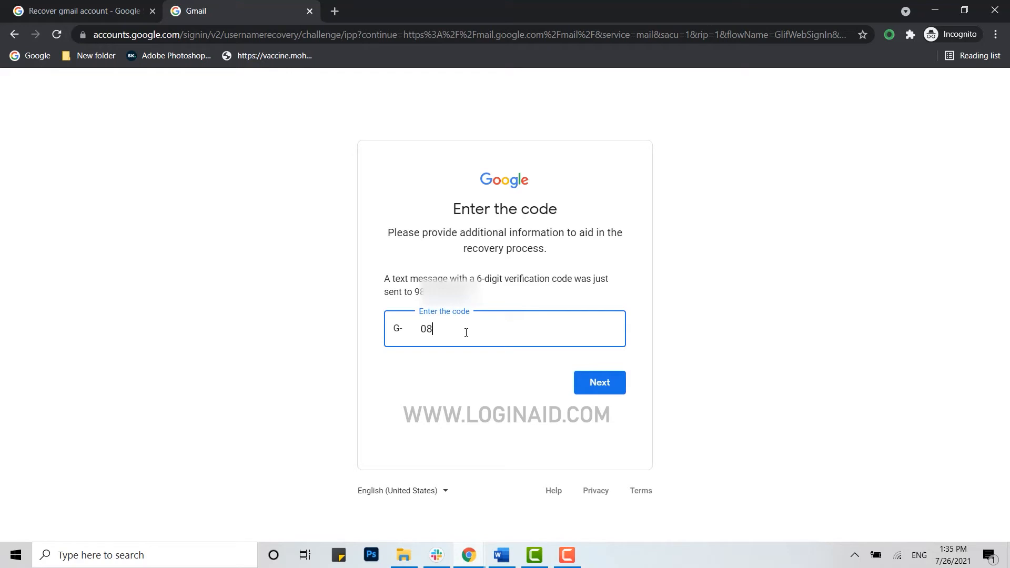
left_click(599, 382)
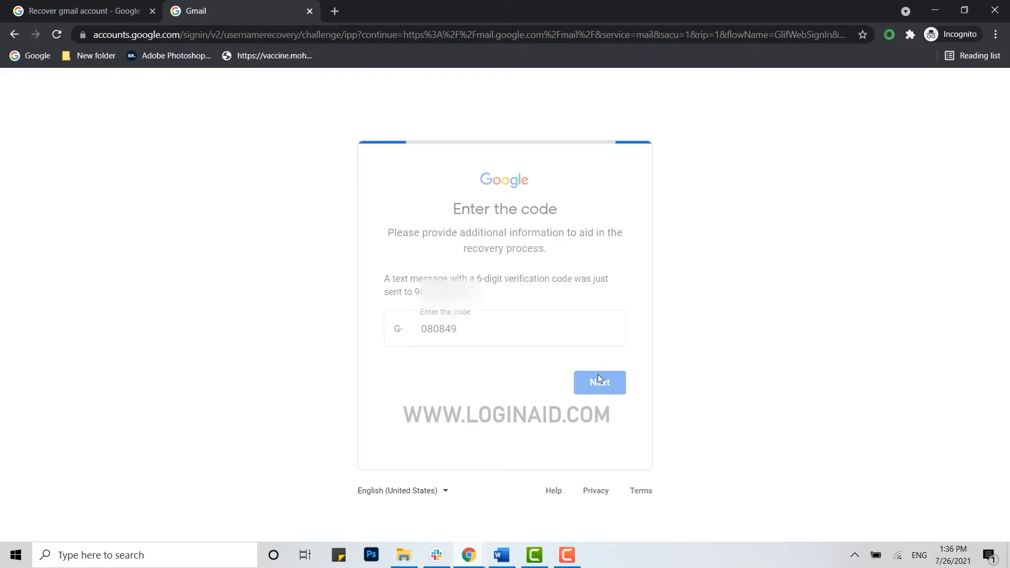
left_click(599, 382)
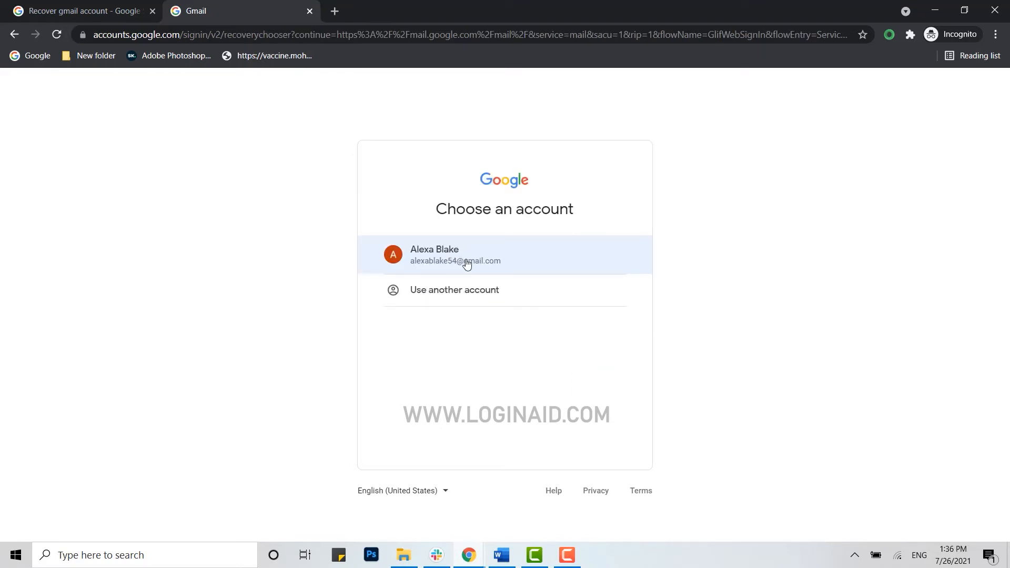
Choose the recovered account and begin Forgot password with the last remembered password
left_click(456, 254)
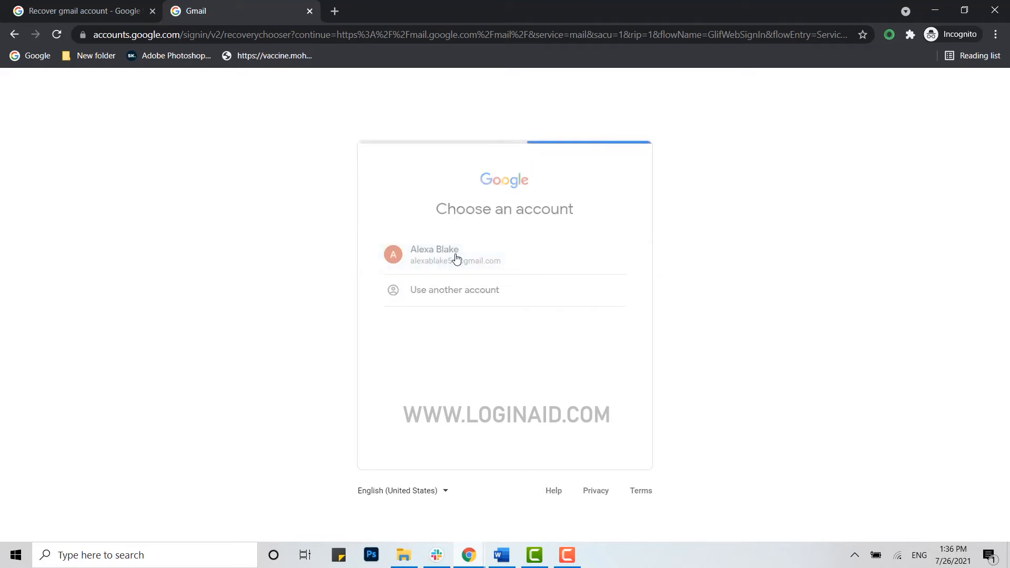
left_click(455, 255)
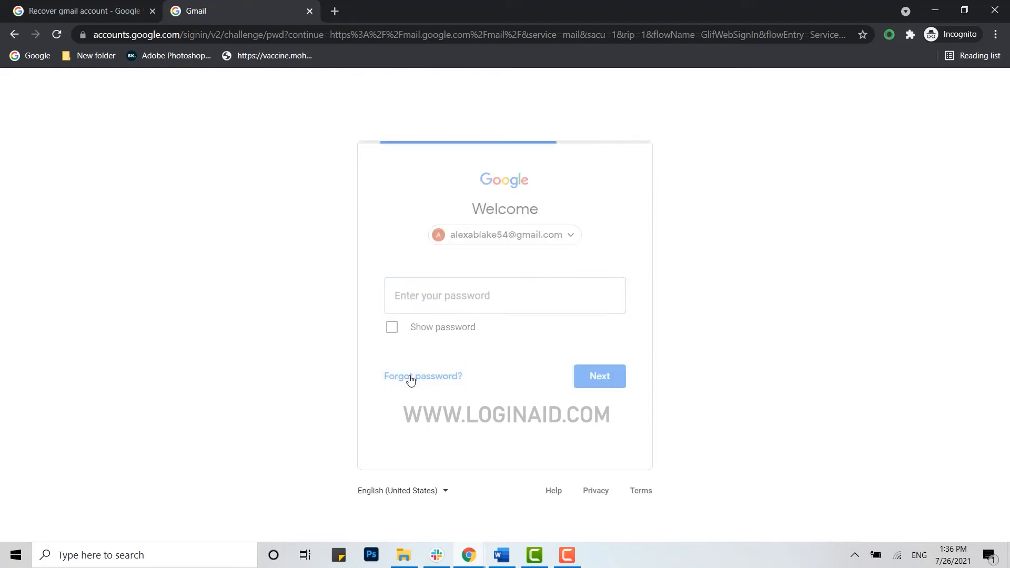
left_click(423, 376)
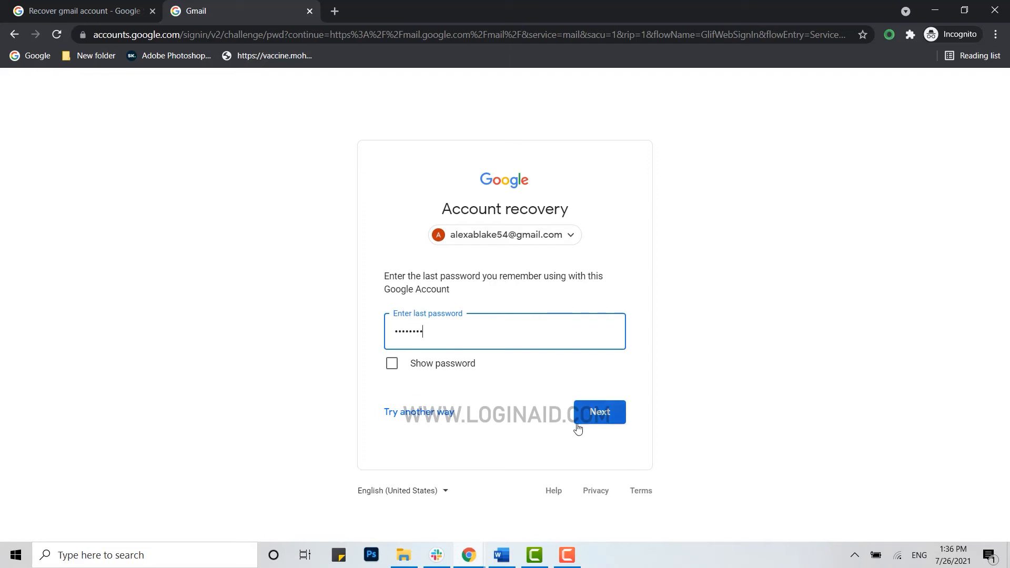
Submit the last password, set and confirm a new one, skip phone setup and land in the Gmail inbox
left_click(598, 411)
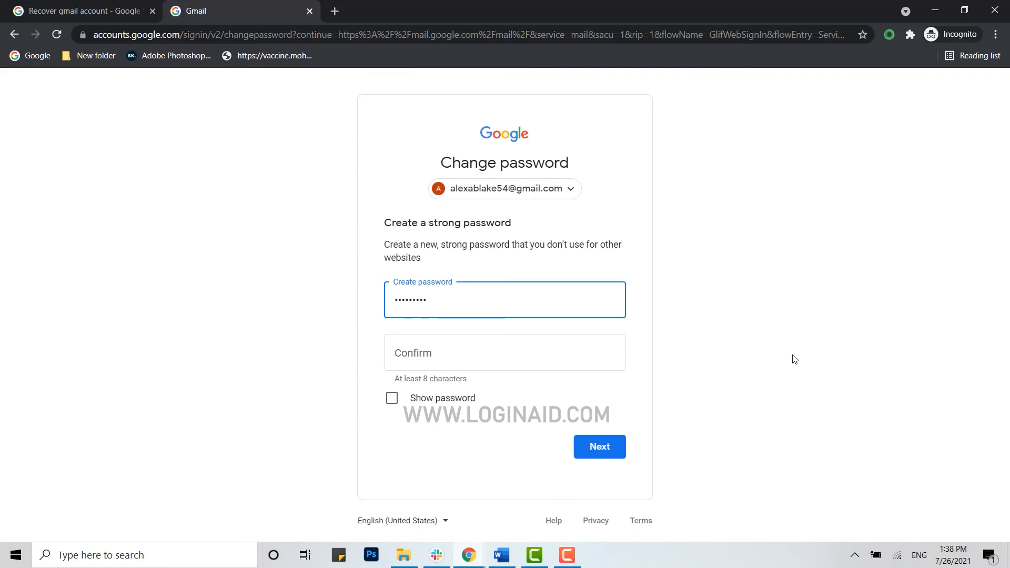
left_click(504, 352)
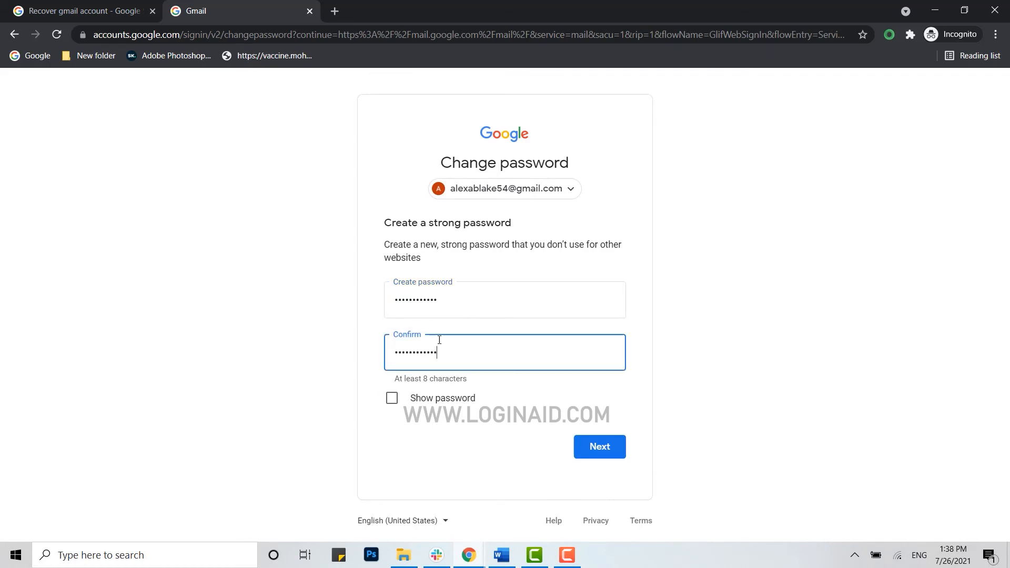
left_click(598, 446)
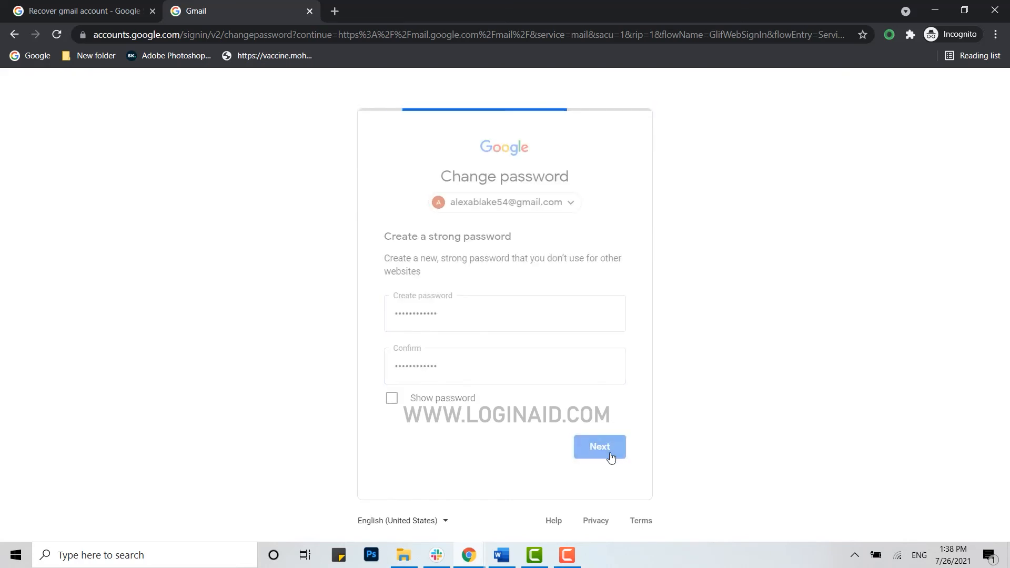
left_click(599, 447)
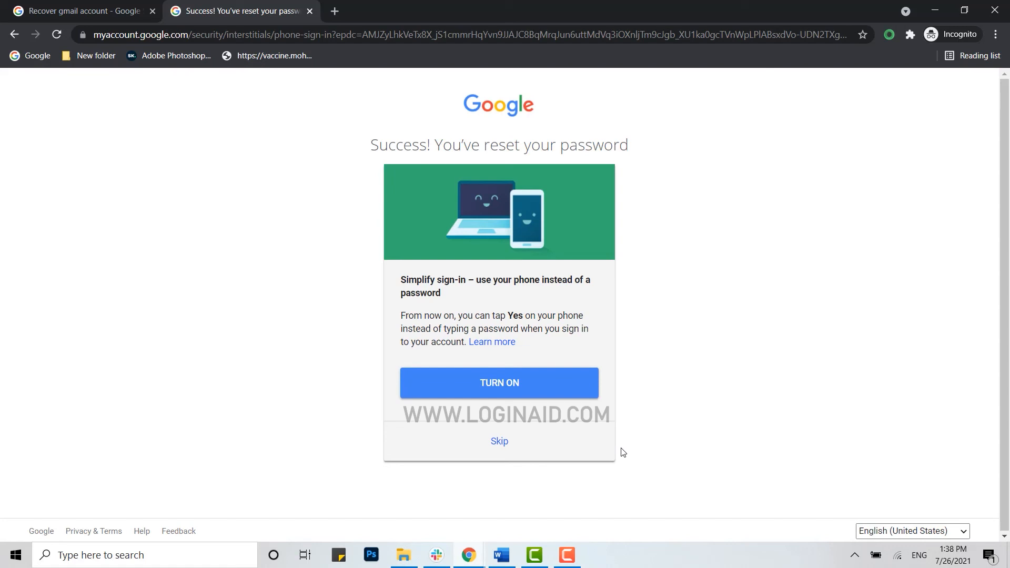
left_click(499, 441)
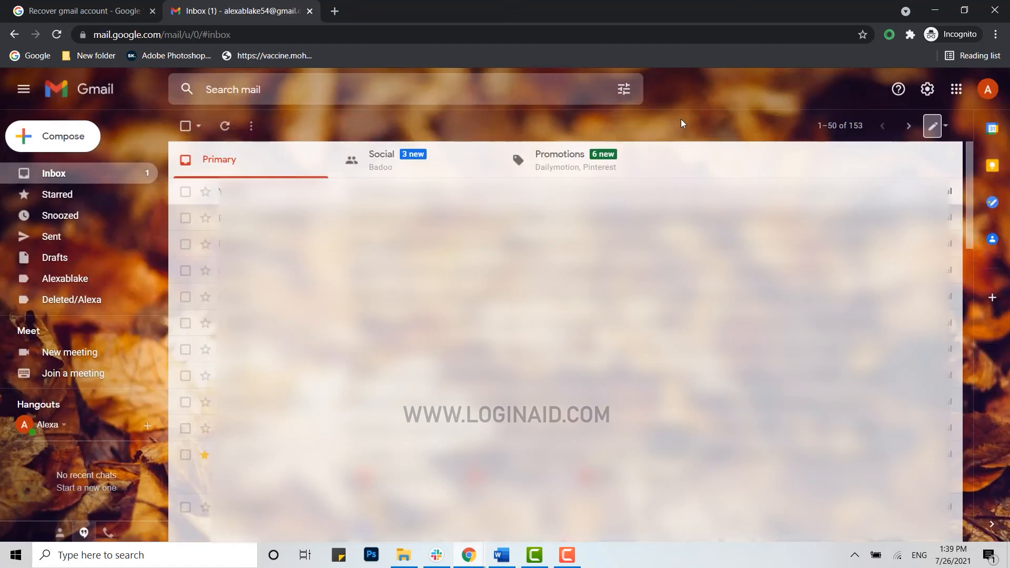